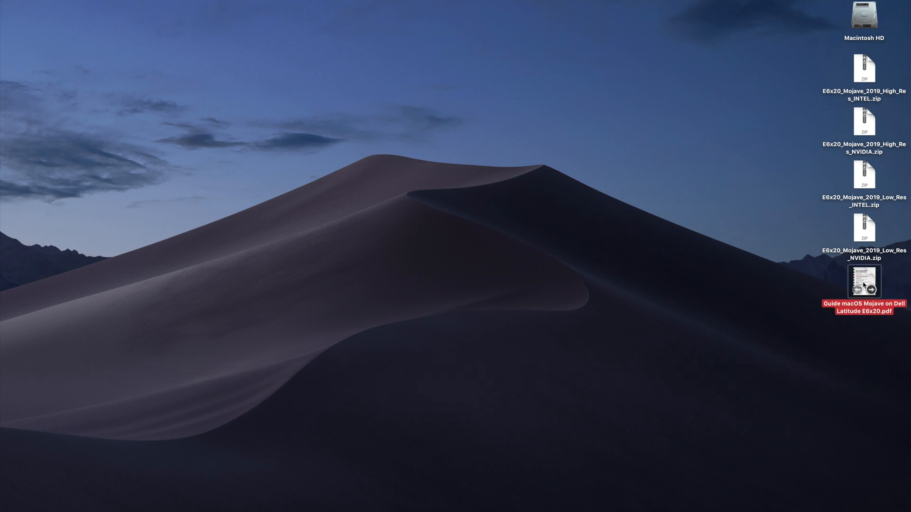
# Open 'Guide macOS Mojave on Dell Latitude E6x20.pdf' from the desktop in Preview.
pyautogui.doubleClick(863, 281)
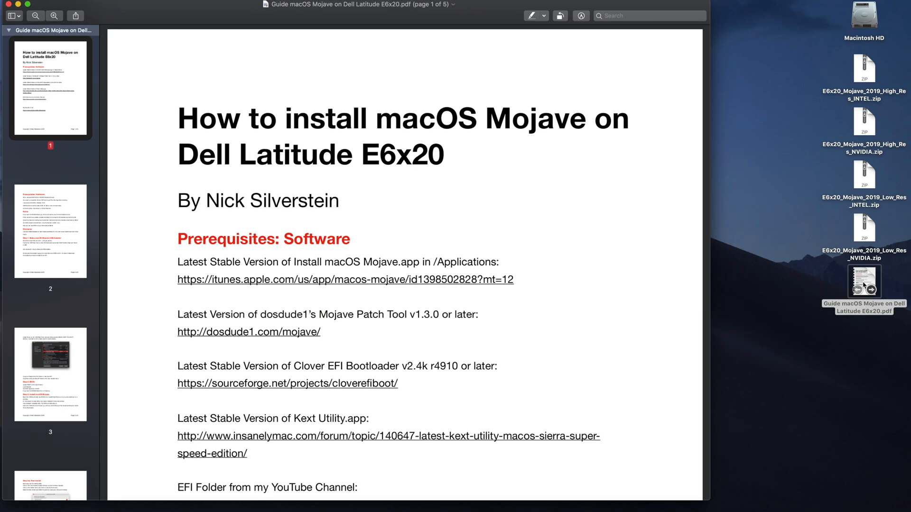
pyautogui.moveTo(624, 313)
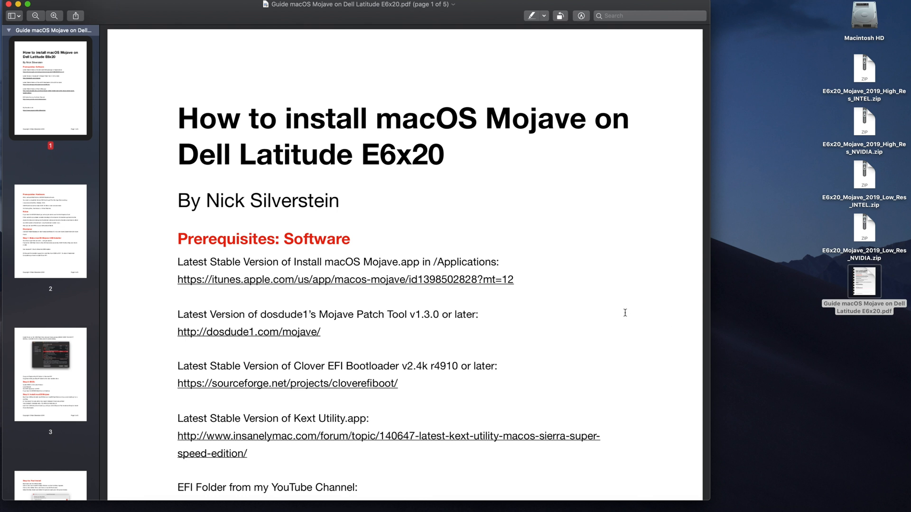
# Scroll page 1 to its footer with the EFI folder, donation link and copyright.
pyautogui.scroll(-3)
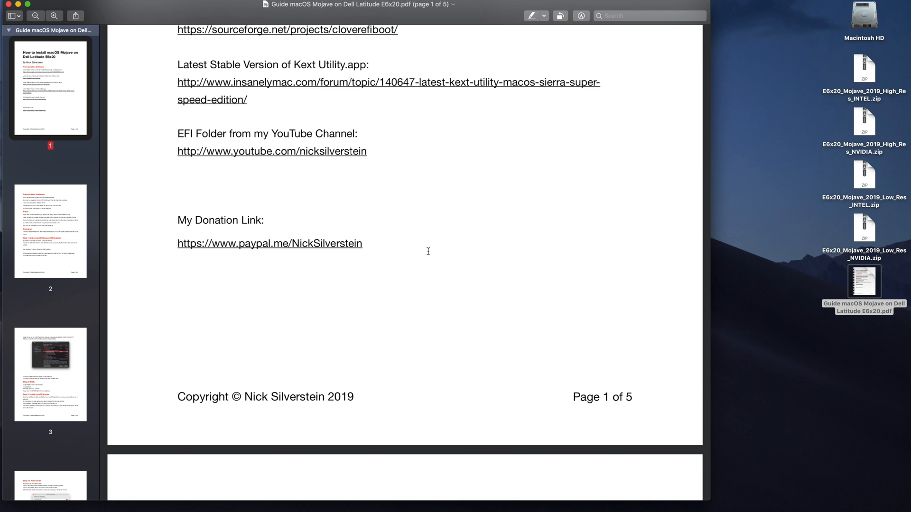
# Scroll on to page 2's hardware prerequisites, notes, disclaimer and Step 1 heading.
pyautogui.scroll(-3)
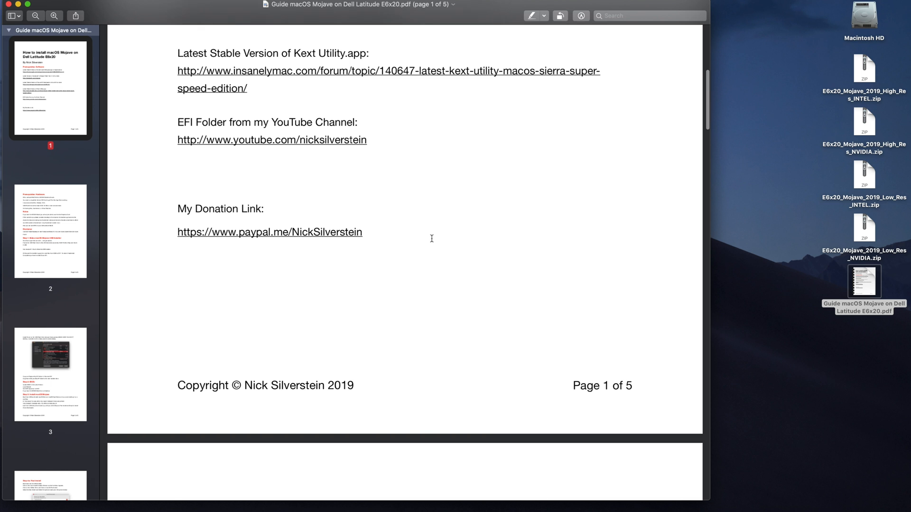
pyautogui.scroll(-3)
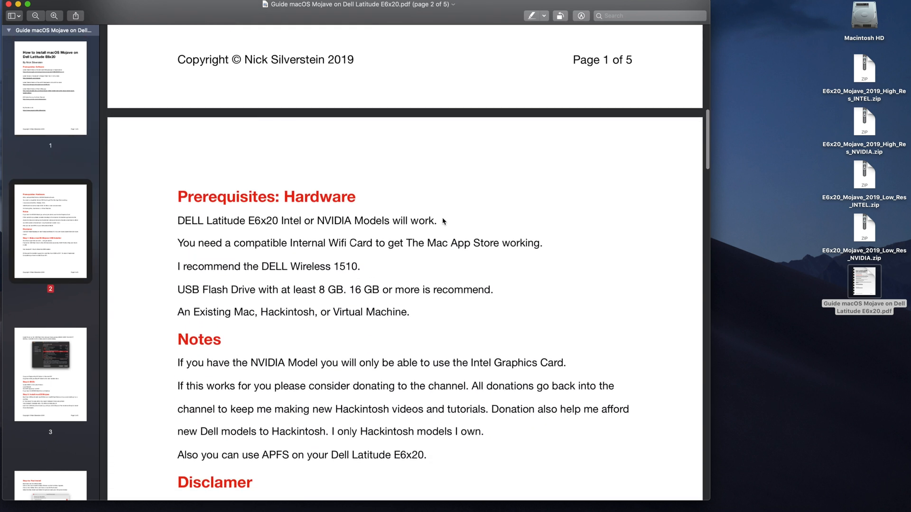
pyautogui.scroll(-3)
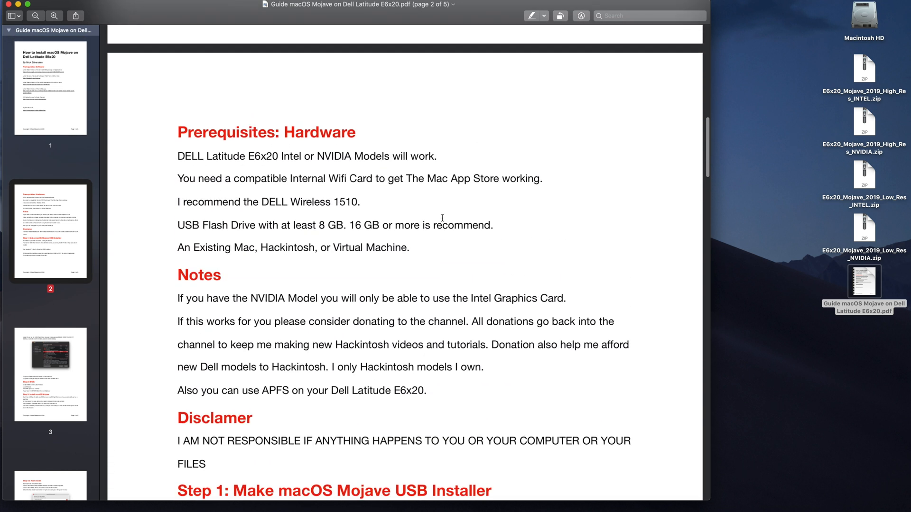